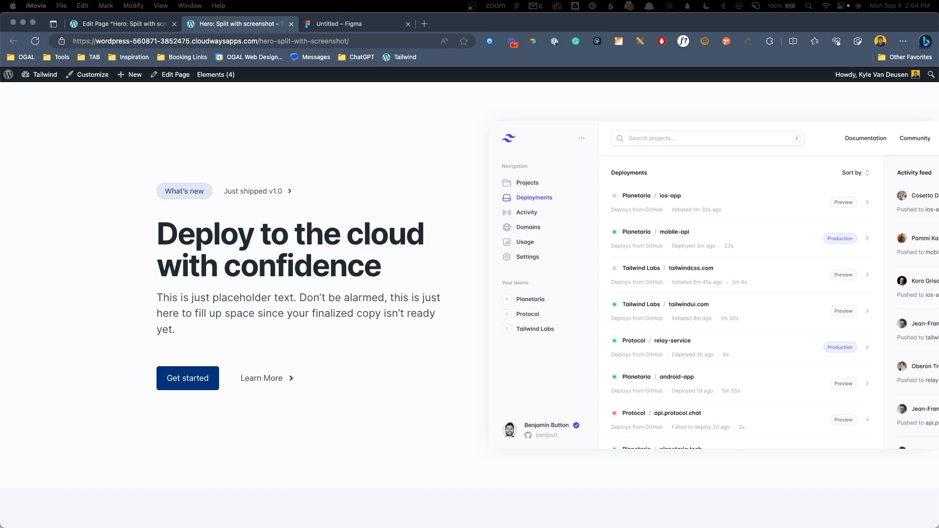
mouse_move(603, 275)
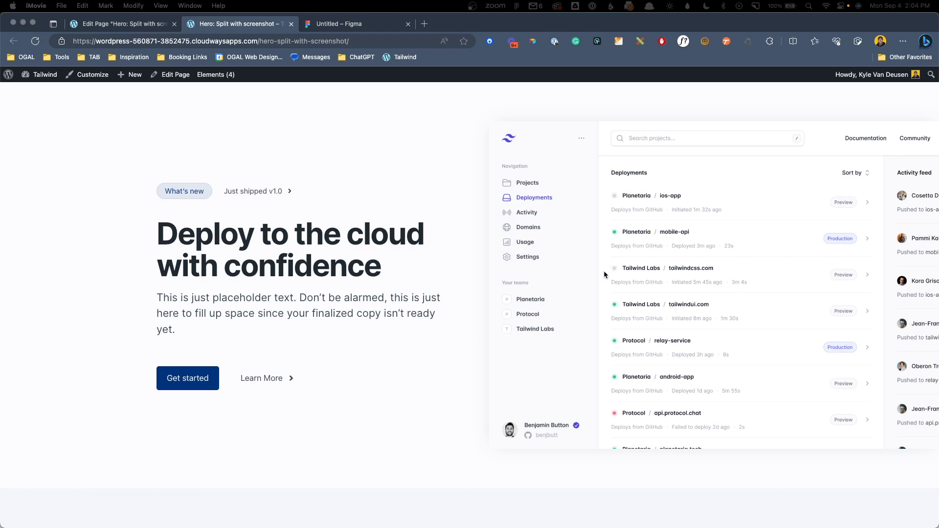
mouse_move(538, 210)
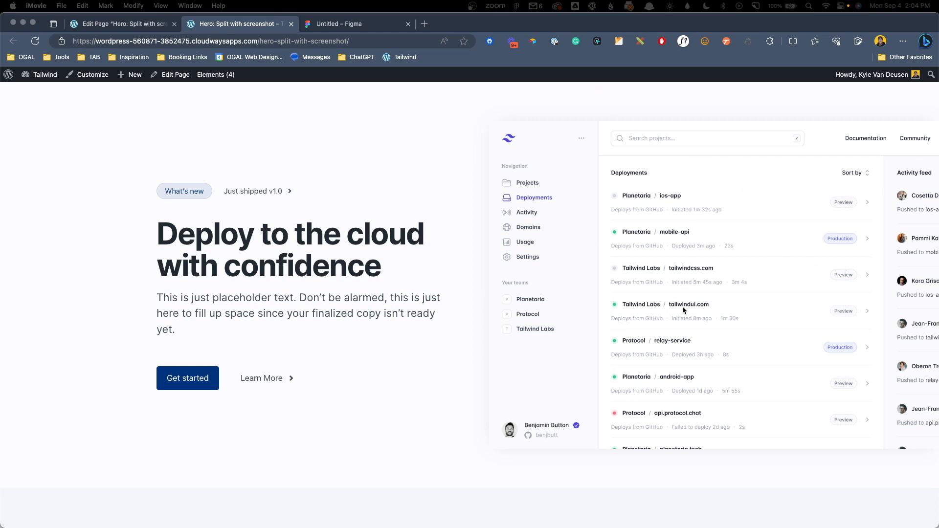
mouse_move(366, 38)
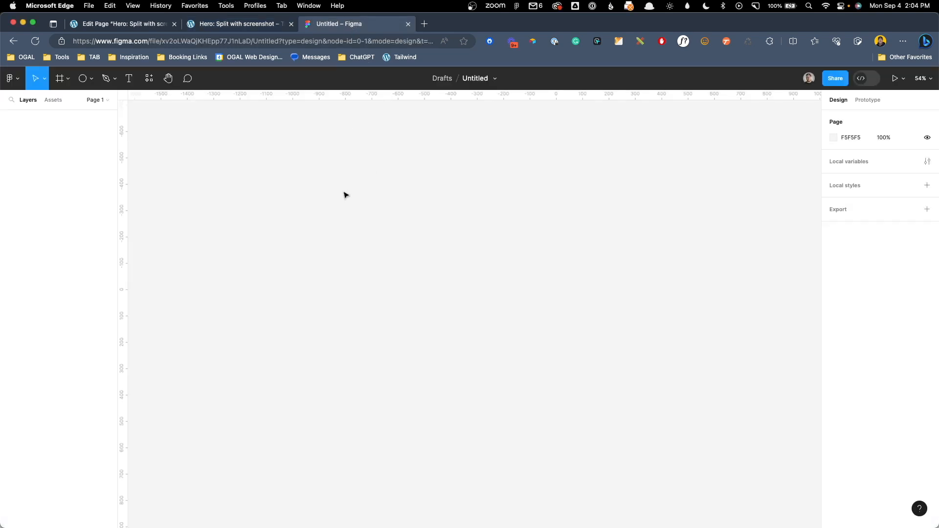
Step: Create a Desktop-preset frame "Desktop - 1" on the empty canvas
left_click(59, 78)
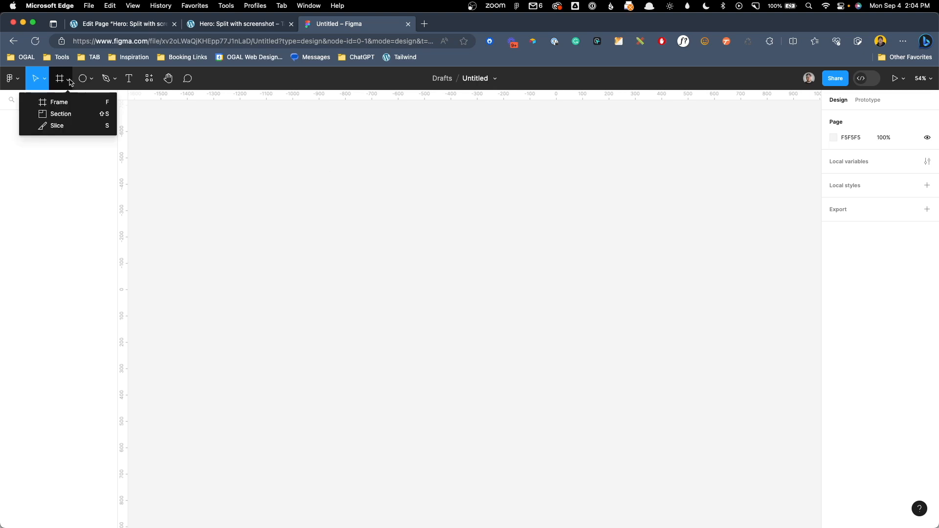
left_click(57, 78)
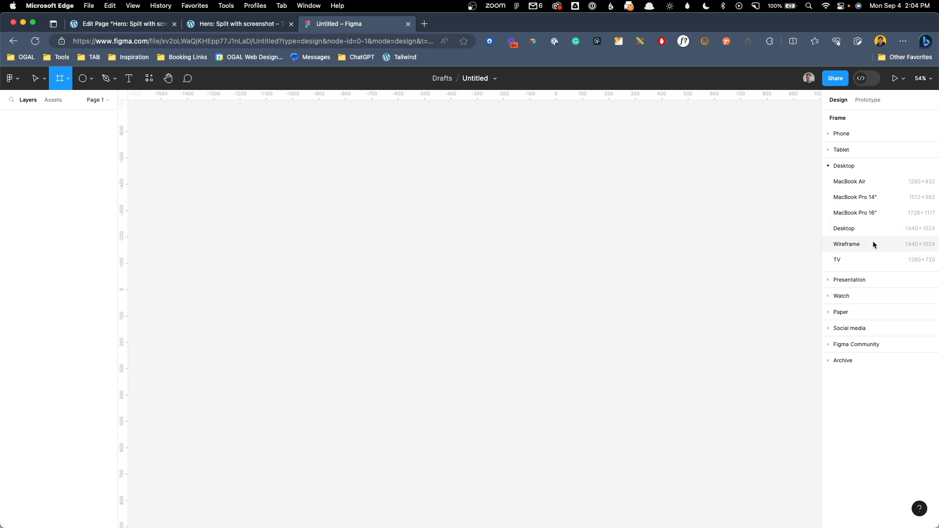
left_click(844, 227)
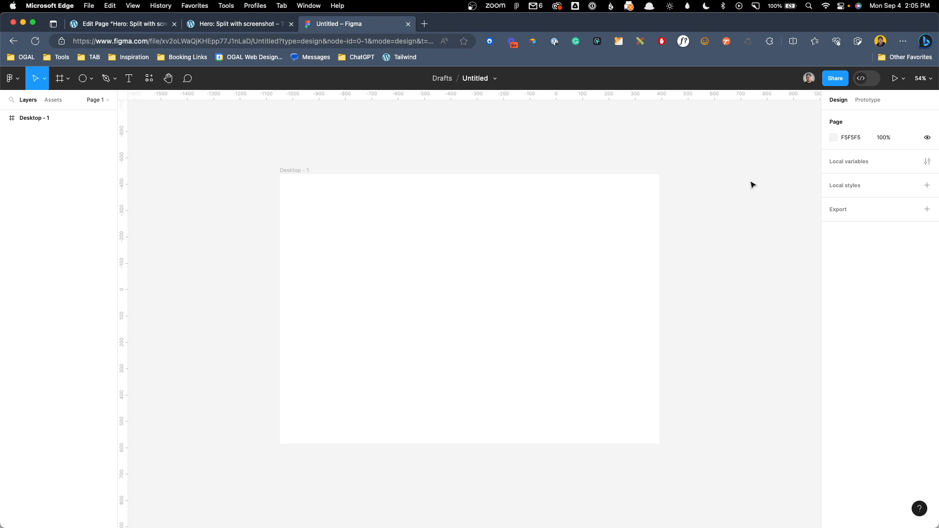
Step: Draw a long thin ellipse and rotate it about -44° into the frame's top right
left_click(92, 78)
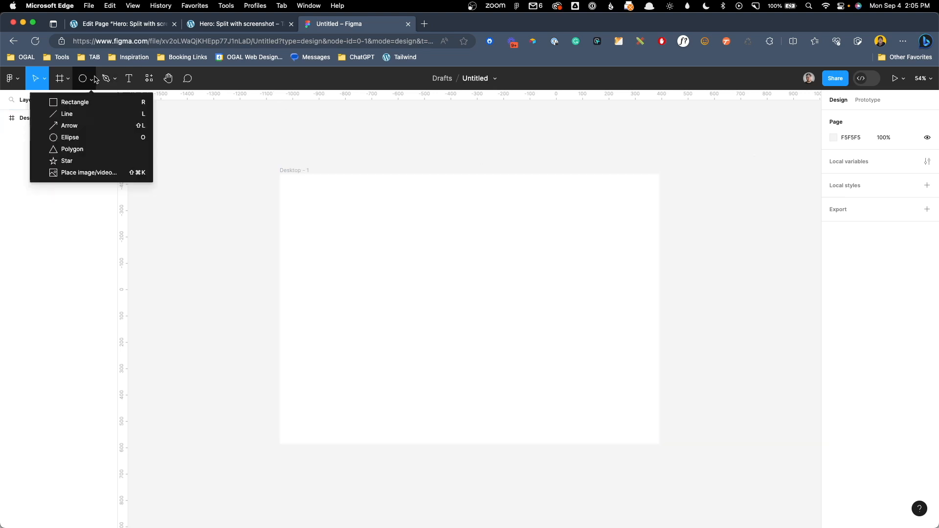
mouse_move(78, 137)
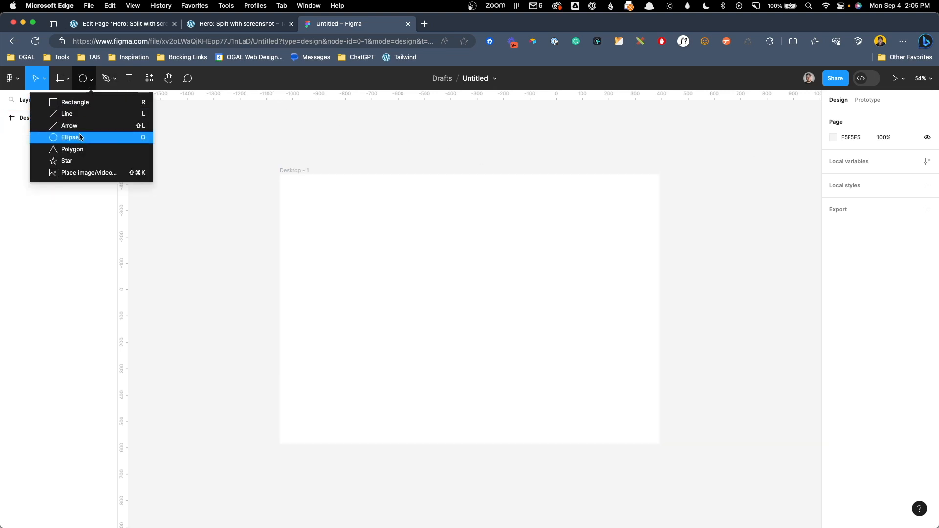
left_click_drag(390, 135, 588, 162)
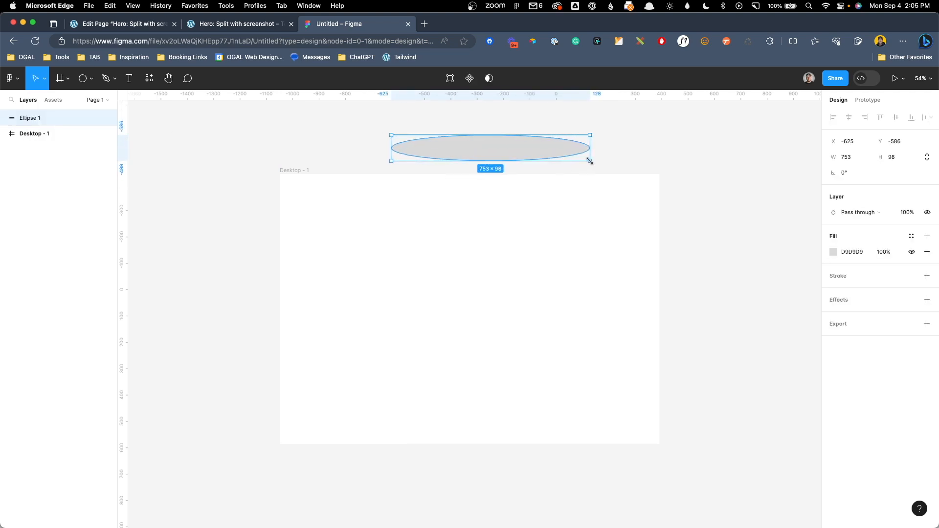
left_click_drag(590, 161, 562, 217)
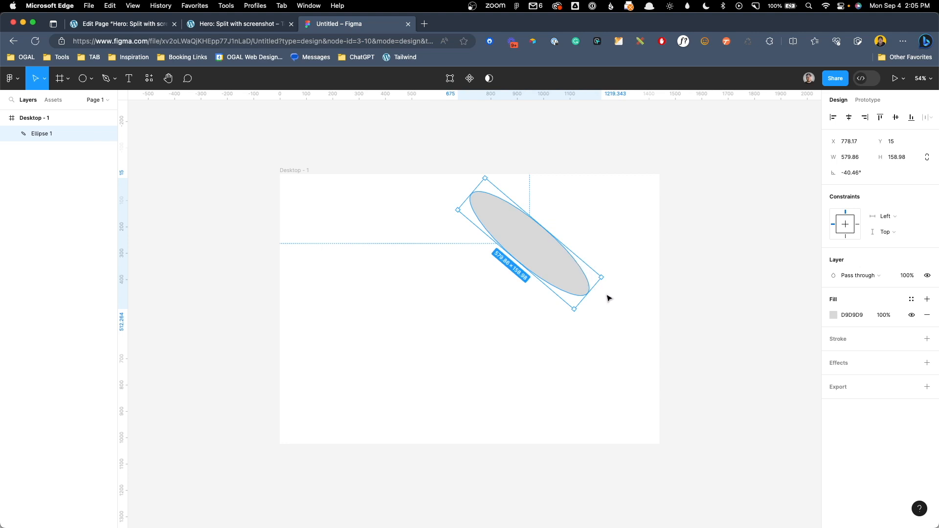
Step: Duplicate the ellipse twice, nudge the copies into an overlapping diagonal cluster, and select the leftmost
left_click_drag(607, 298, 580, 293)
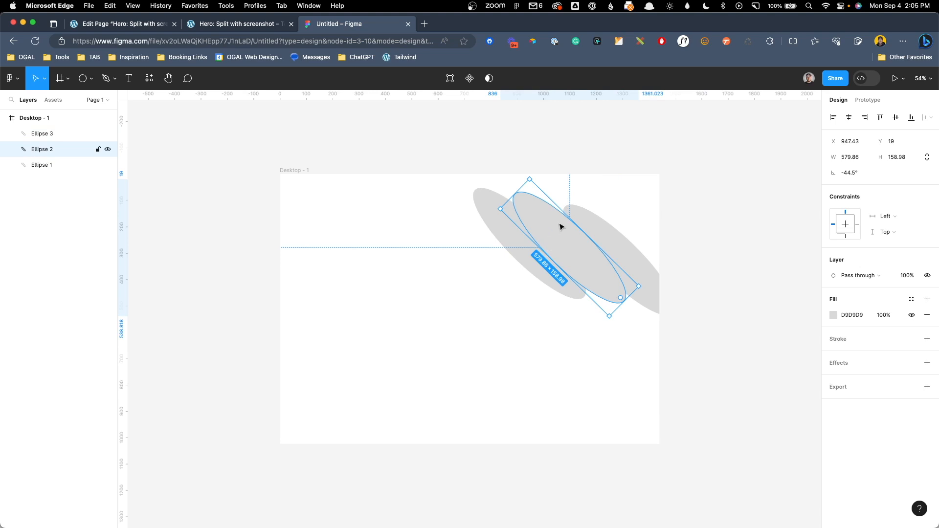
left_click_drag(560, 226, 553, 222)
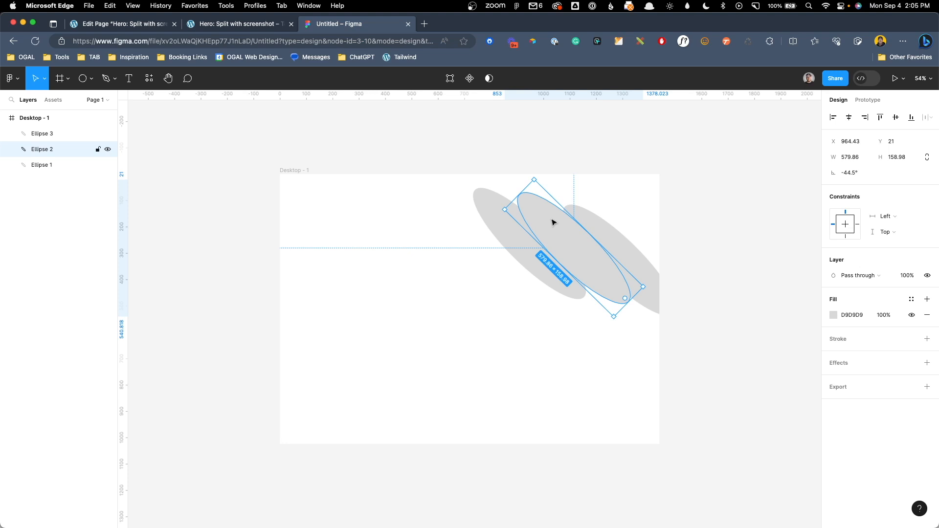
left_click(42, 165)
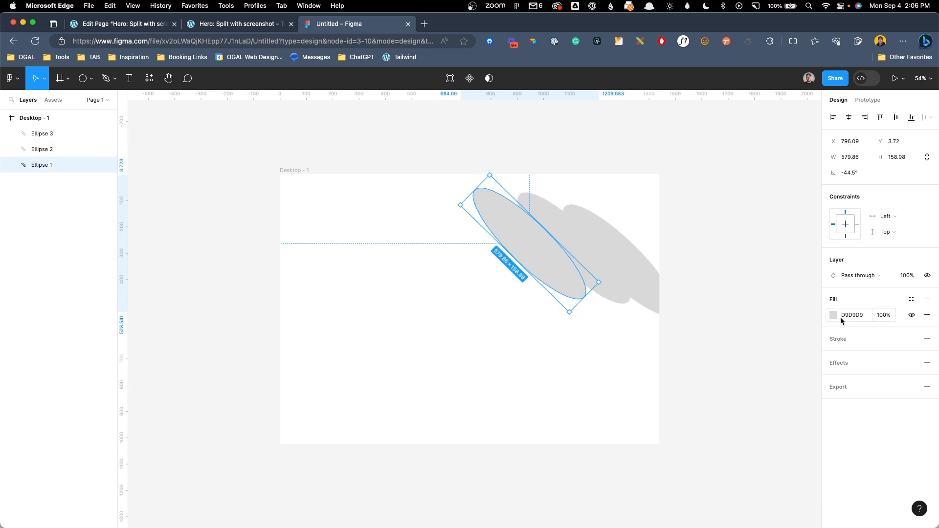
Step: Fill the ellipses 57CDFF, E064FF and 10FFB7, then select all three together
left_click(833, 315)
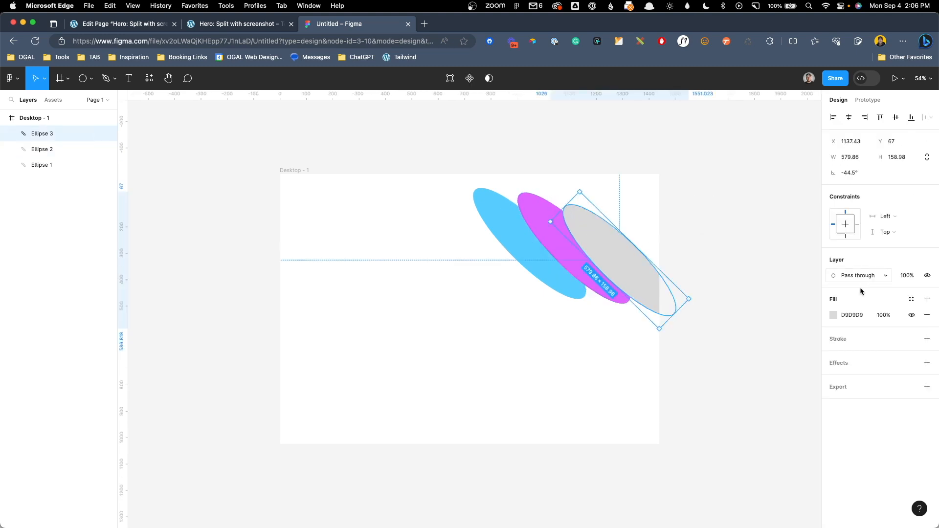
left_click(833, 315)
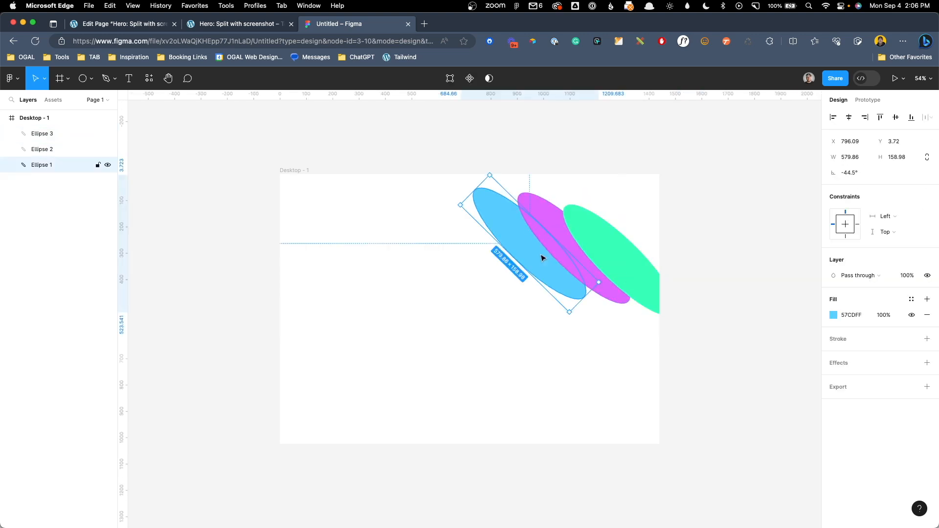
left_click_drag(539, 257, 528, 248)
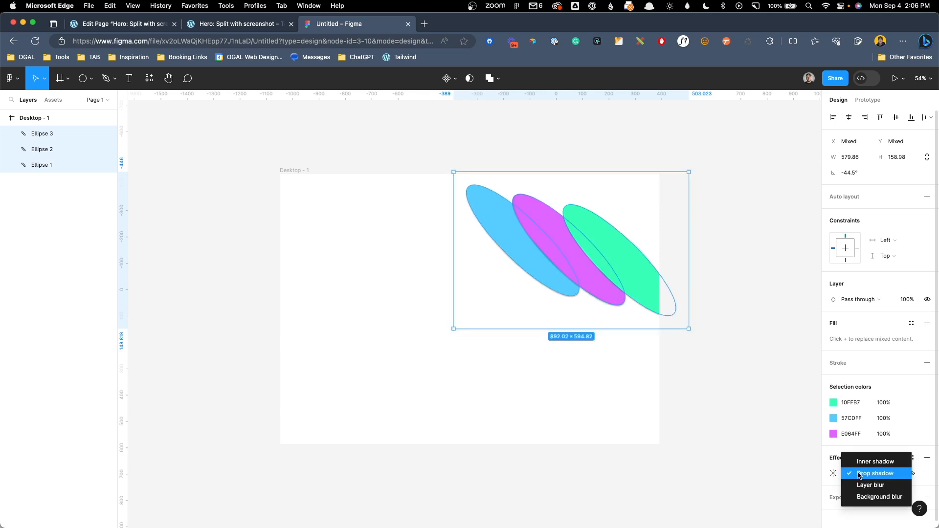
Step: Add a Layer blur effect to the three ellipses, trying 150 then settling on 200
left_click(870, 485)
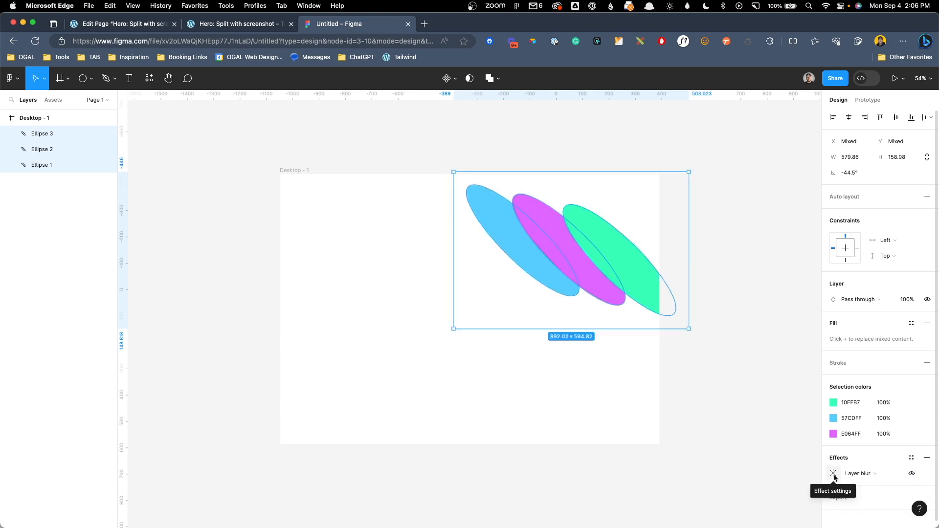
left_click(833, 473)
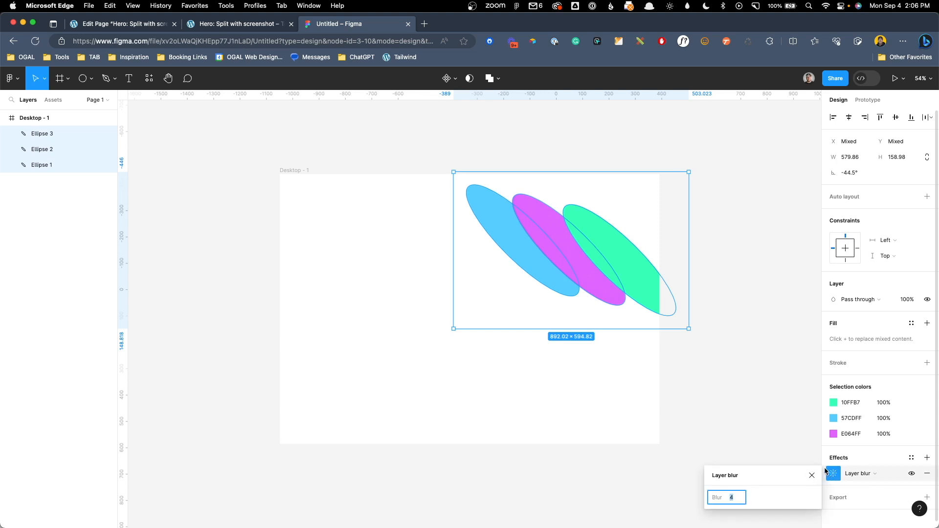
type("150")
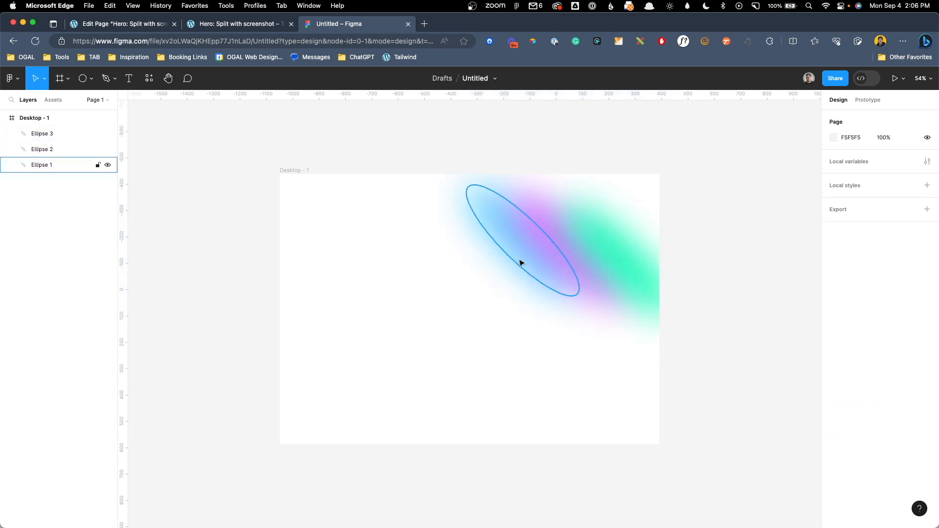
left_click(521, 263)
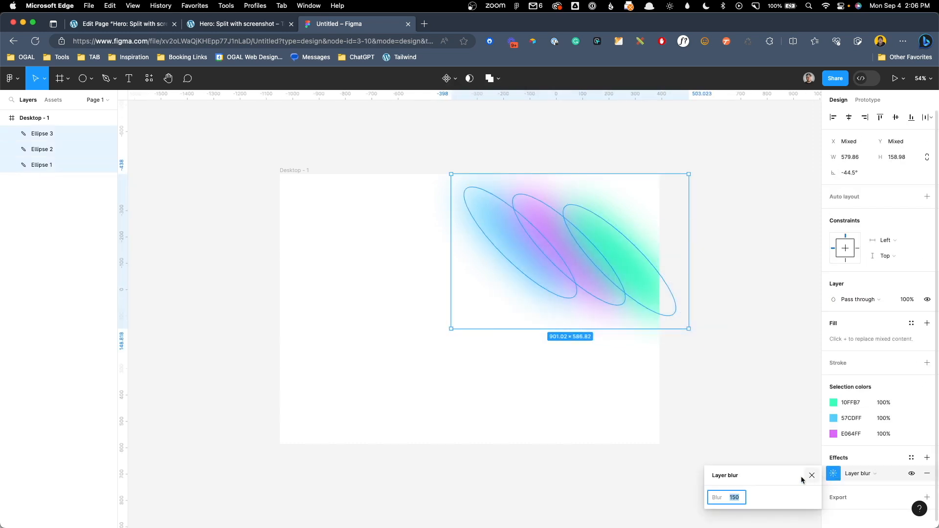
type("200")
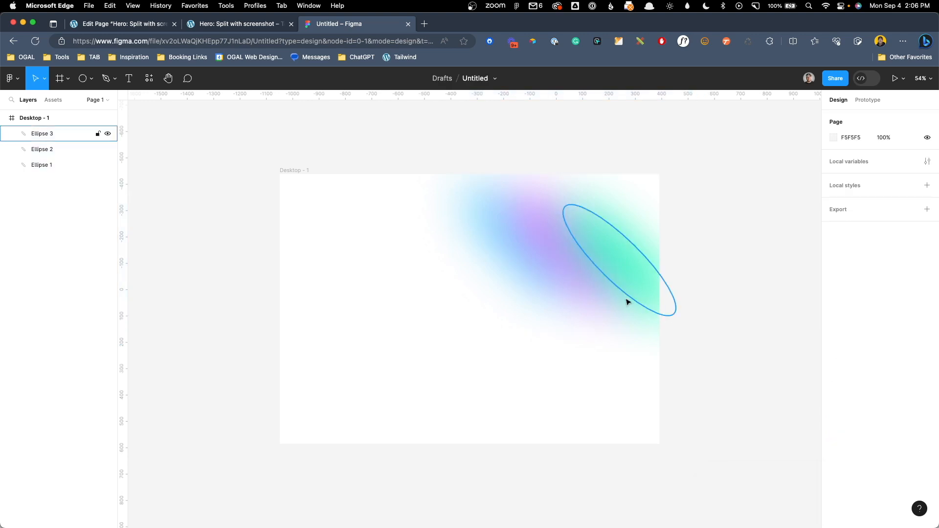
mouse_move(596, 256)
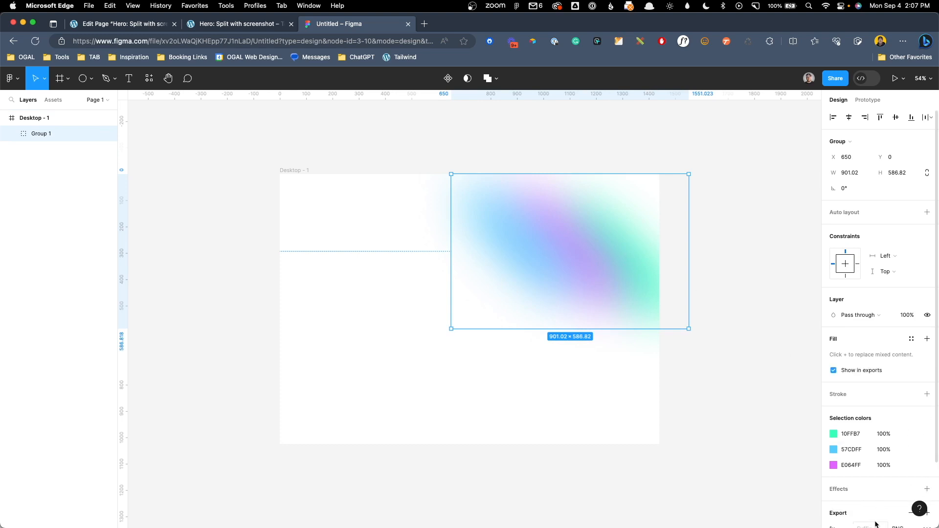
Step: Export Group 1 as SVG instead of PNG
left_click(909, 452)
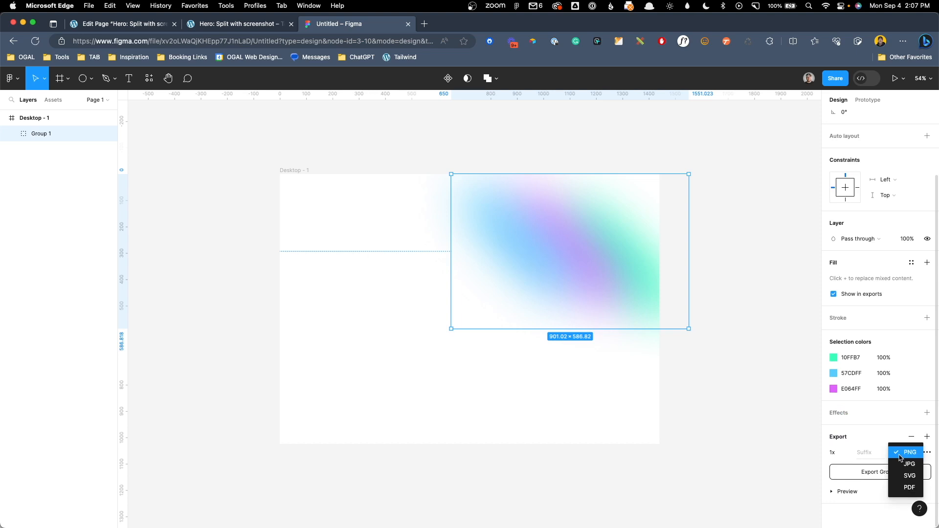
left_click(909, 475)
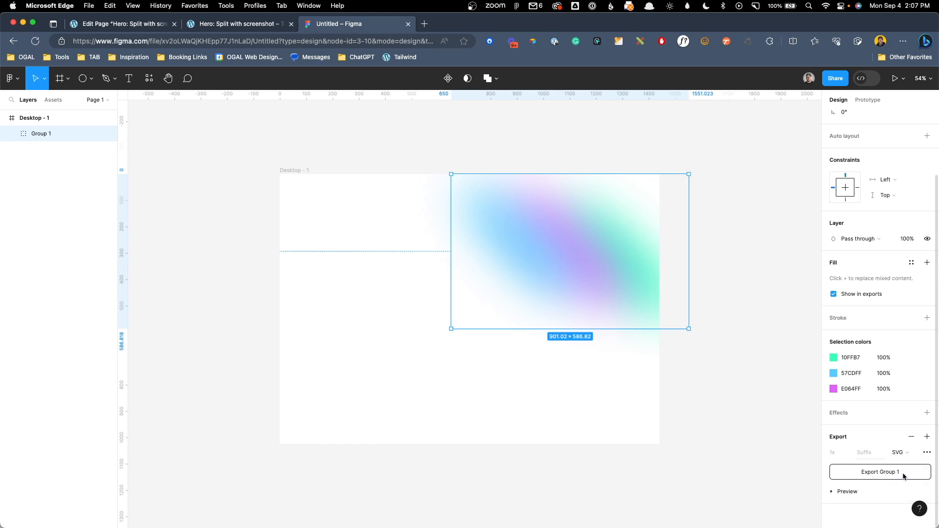
left_click(879, 471)
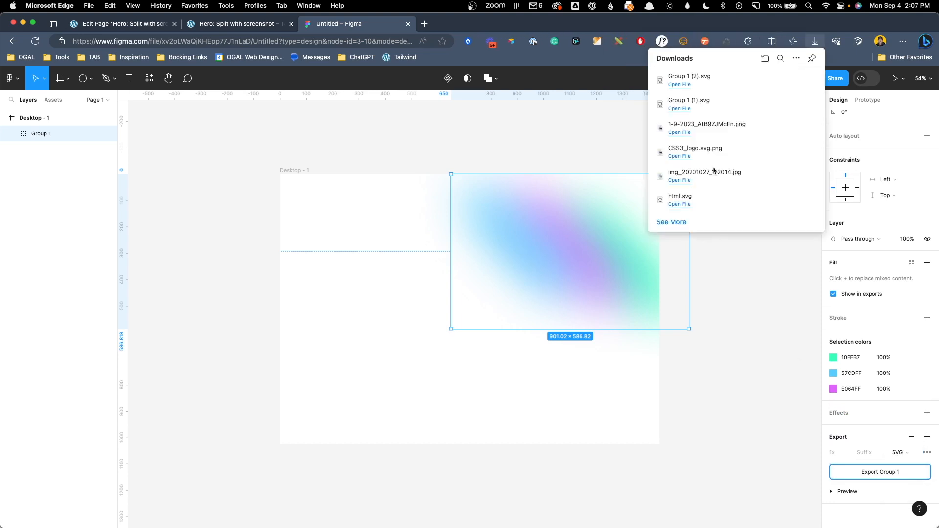
mouse_move(696, 81)
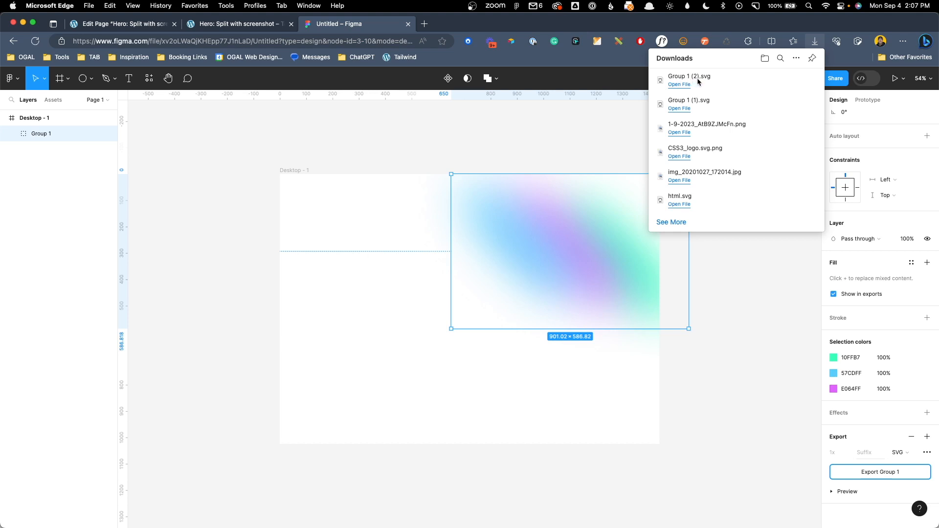
mouse_move(676, 79)
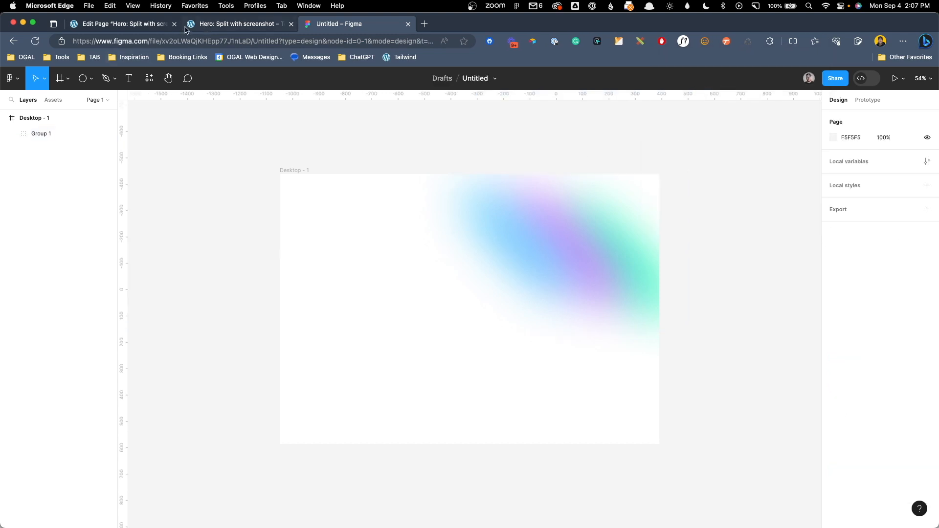
Step: In the Edit Page tab, select the Container in List View and upload the gradient SVG as its background
left_click(119, 24)
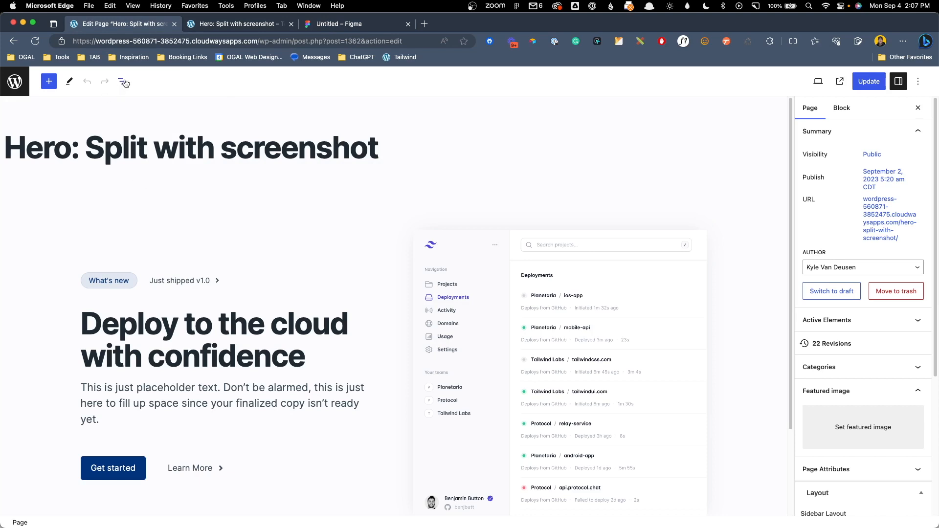
left_click(123, 81)
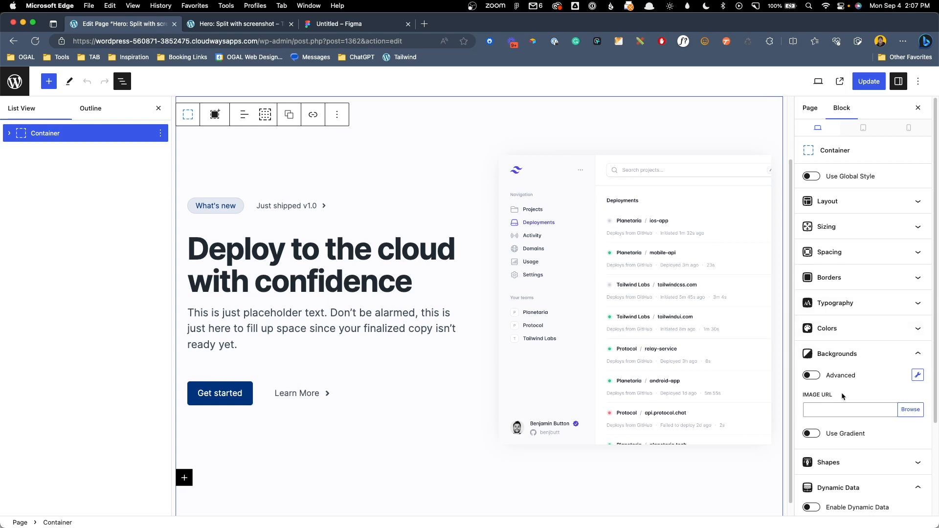
left_click(910, 410)
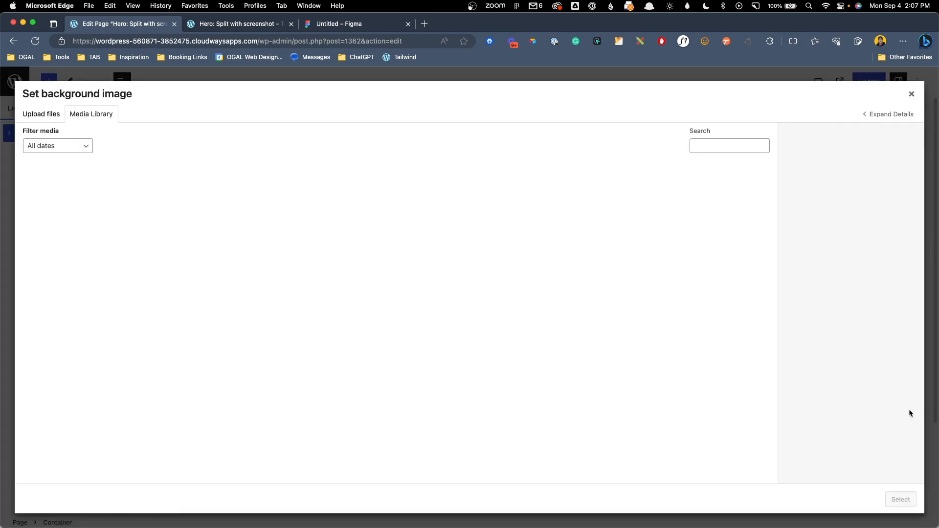
left_click(41, 113)
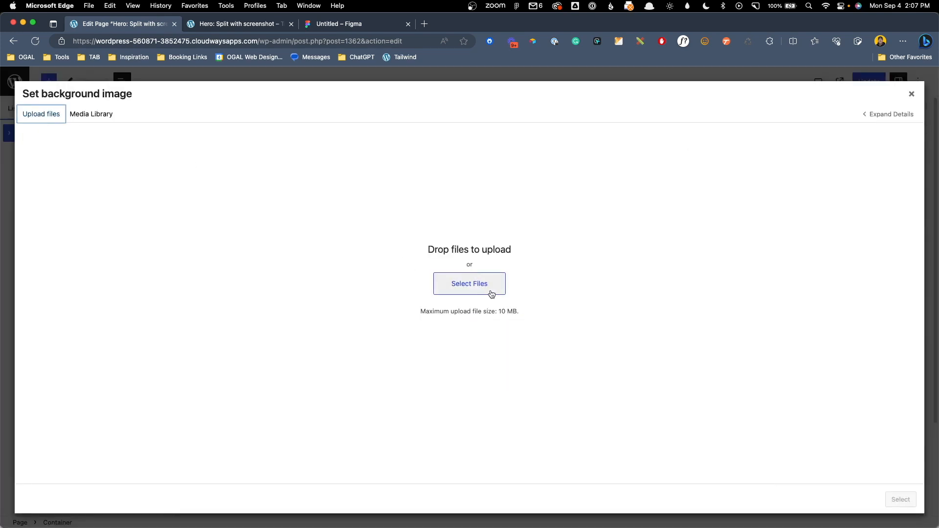
left_click(469, 284)
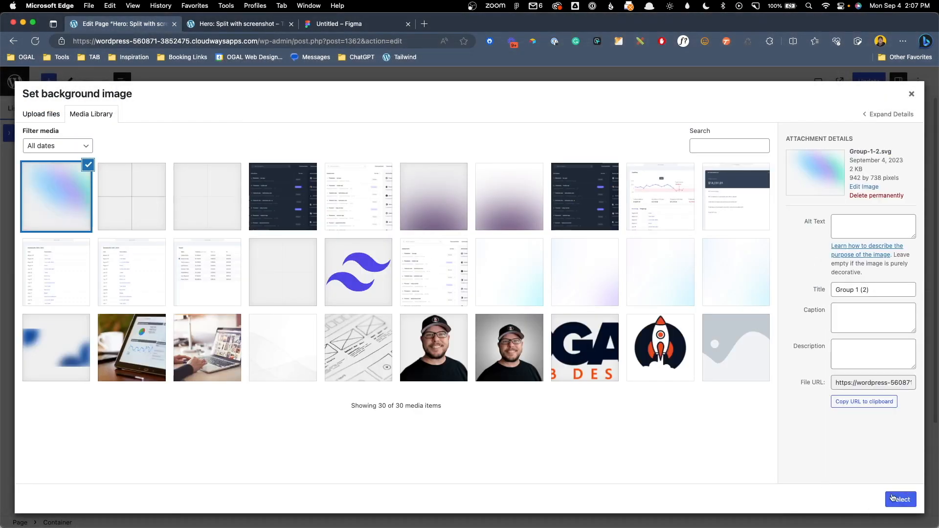
Step: Apply the uploaded gradient as background at 60% size in the top right
left_click(899, 499)
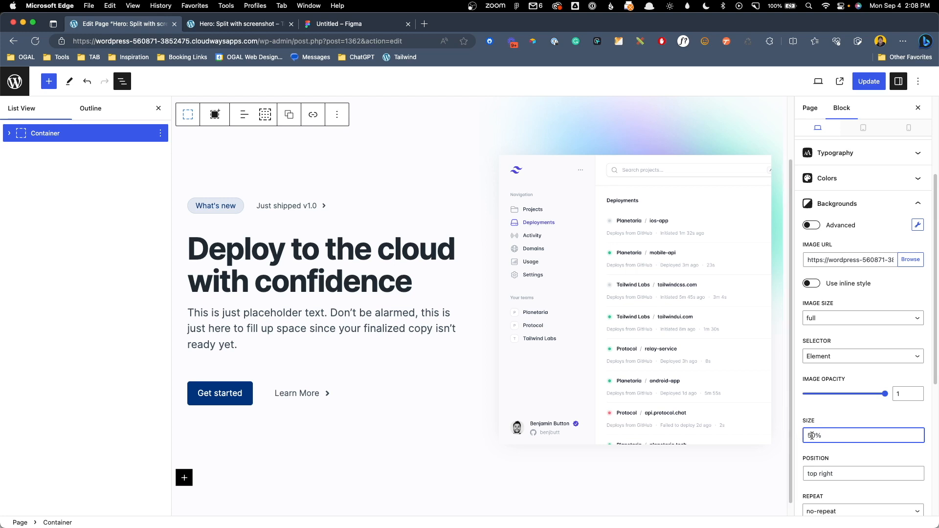
type("60%")
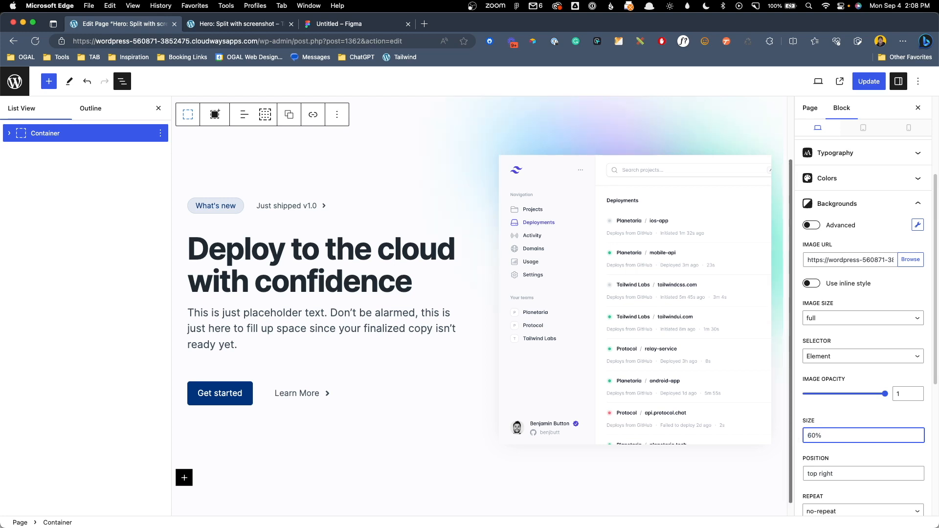
scroll("down", 3)
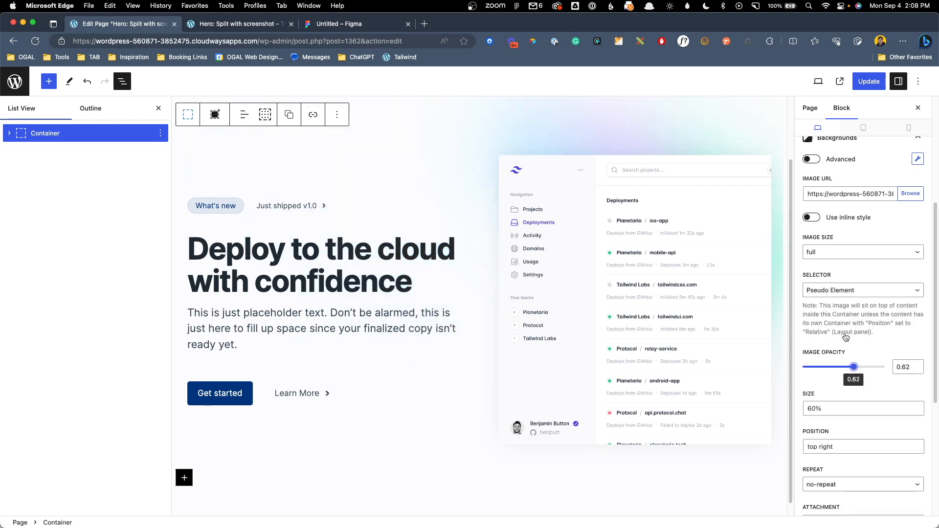
Step: Fade the background image to 0.51 opacity, update the page and view it live
left_click_drag(854, 366, 846, 366)
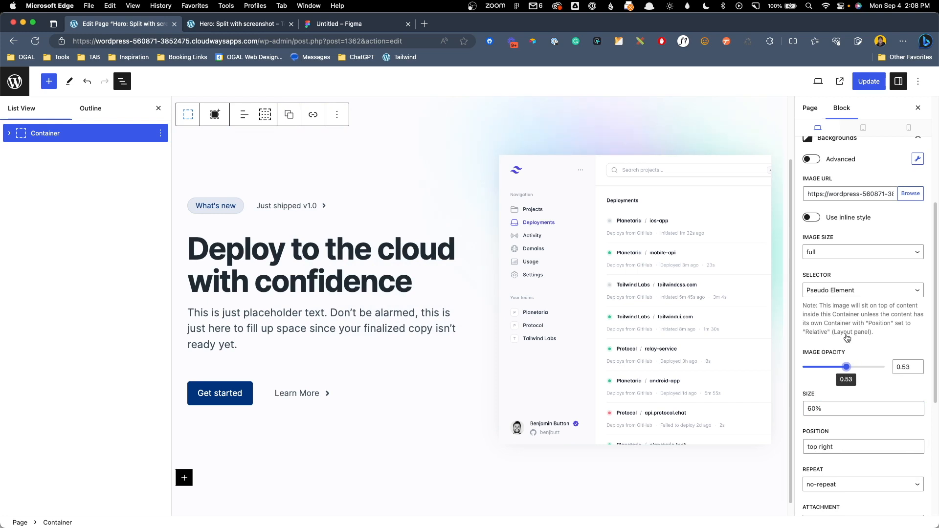
left_click_drag(847, 366, 845, 366)
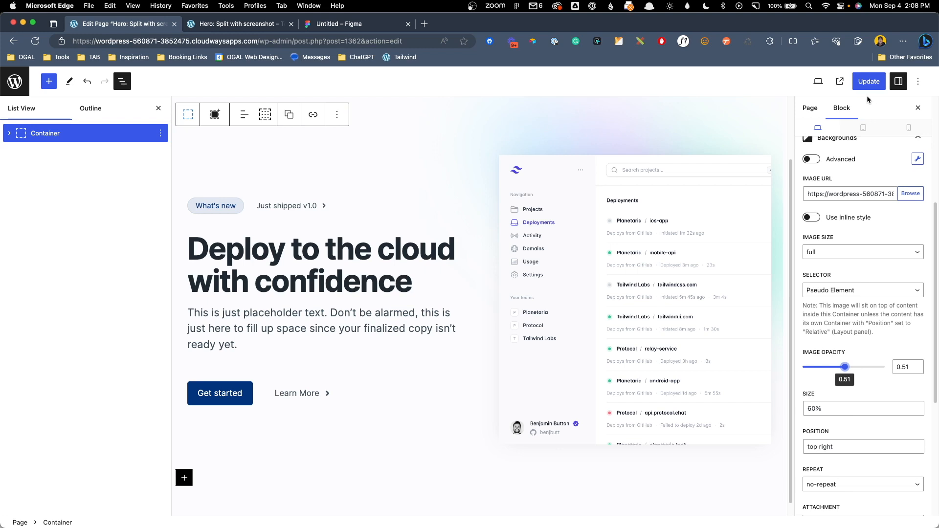
left_click(868, 81)
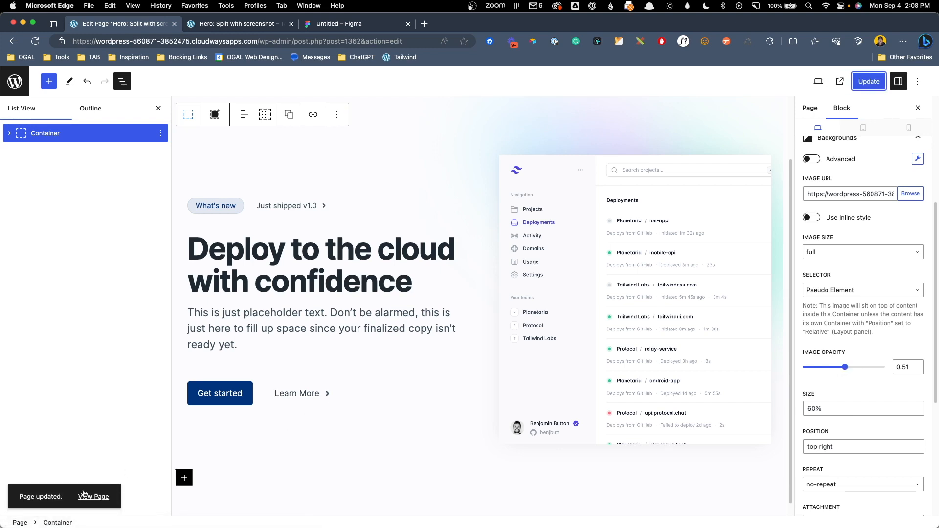
left_click(94, 497)
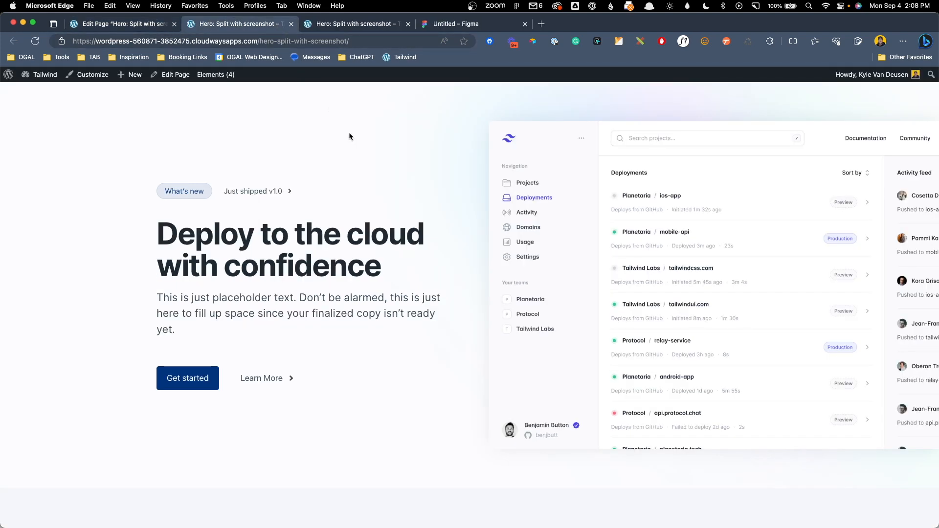